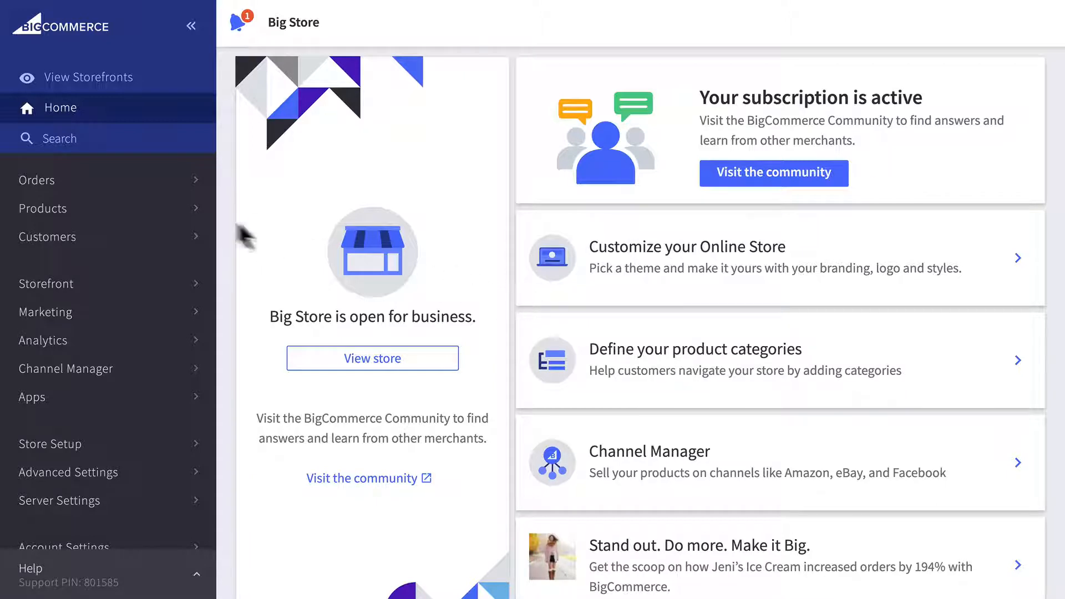
# Step: View the store's product list from the Products sidebar entry
pyautogui.click(43, 208)
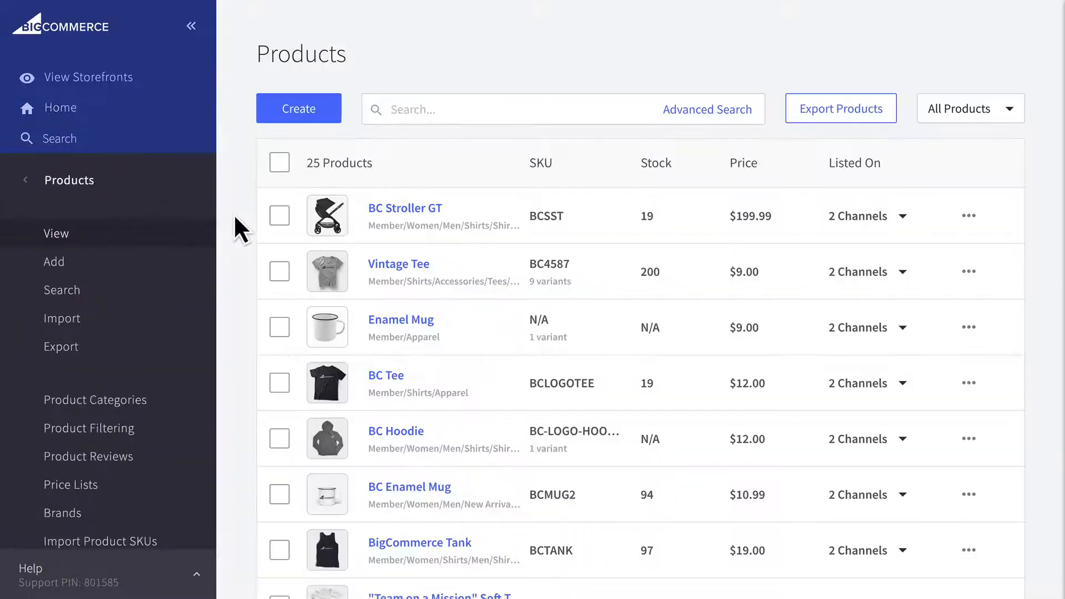
pyautogui.scroll(-3)
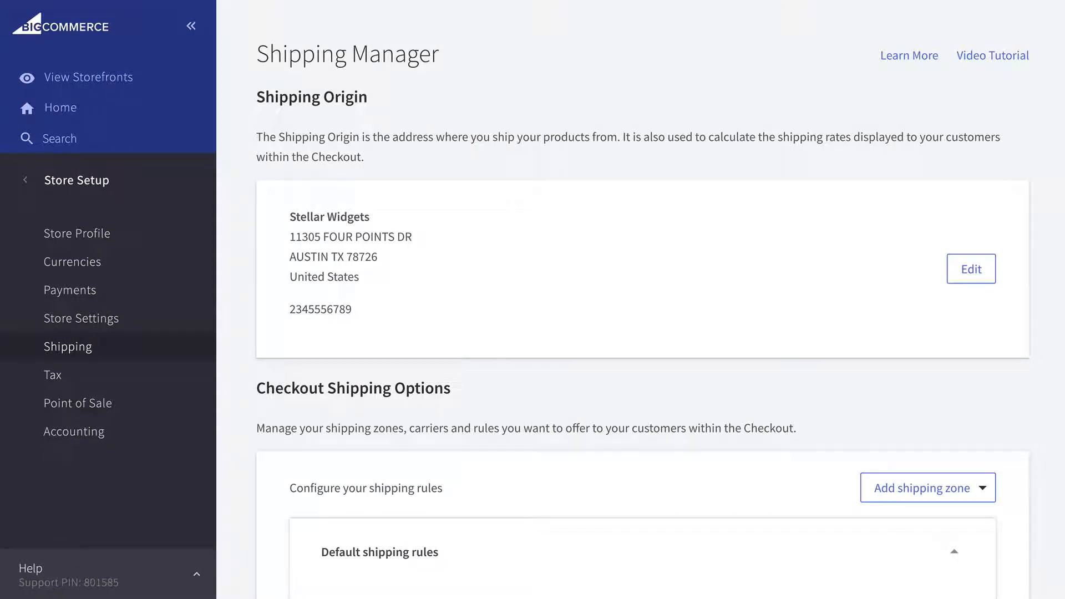
pyautogui.moveTo(243, 228)
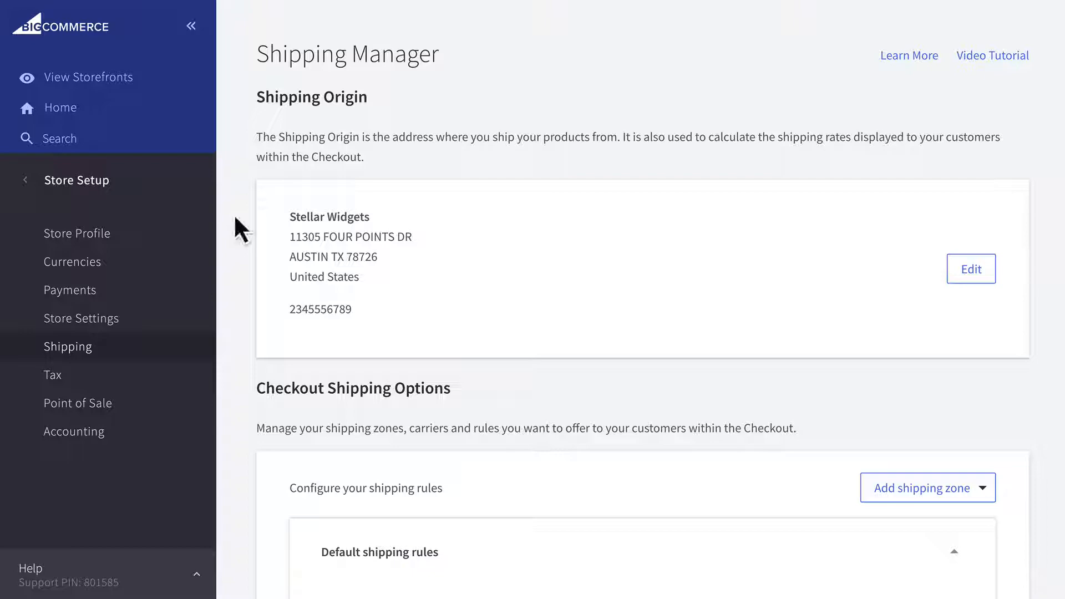
pyautogui.moveTo(374, 109)
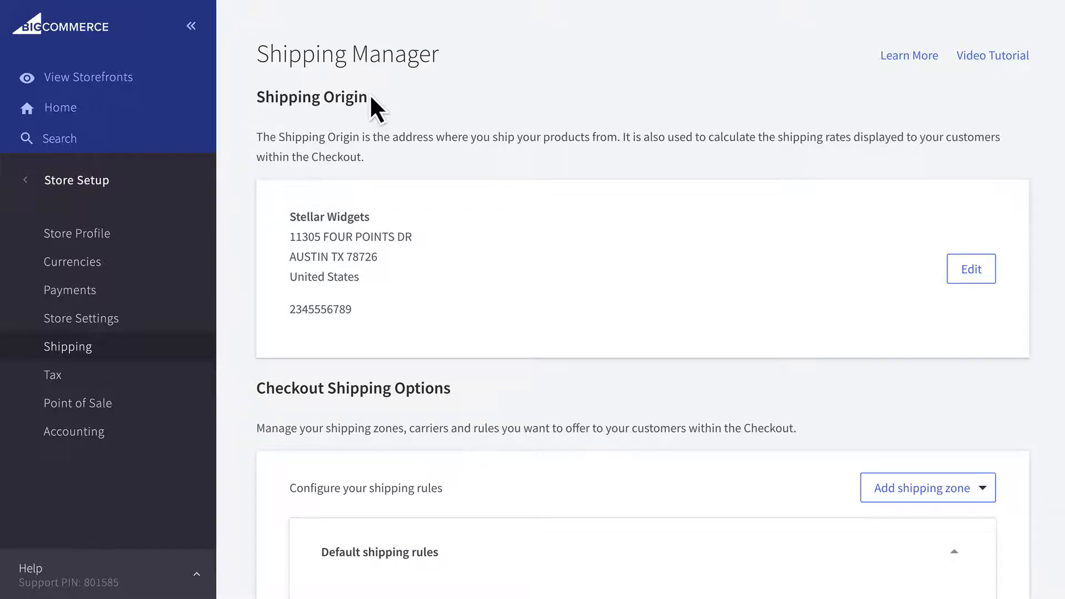
# Step: Scroll through the Shipping Manager's origin address and checkout shipping options
pyautogui.scroll(-3)
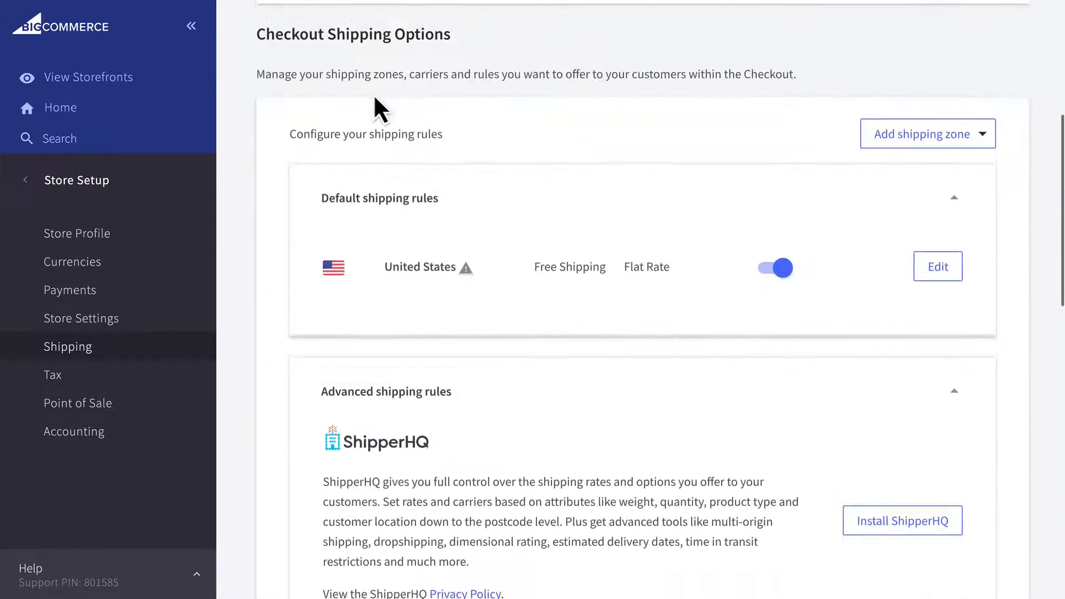
pyautogui.scroll(3)
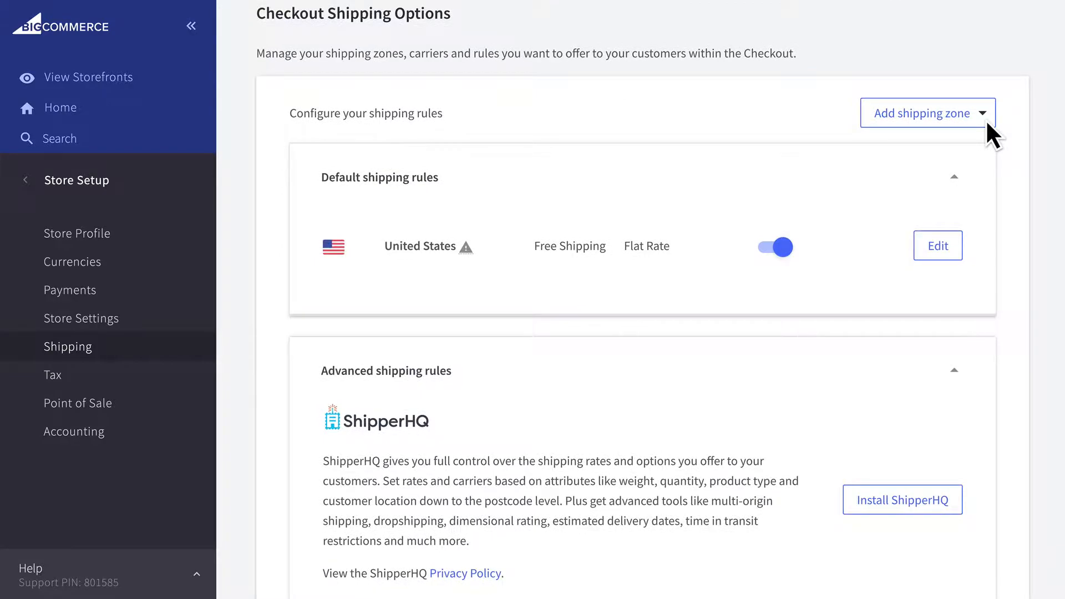
pyautogui.scroll(-3)
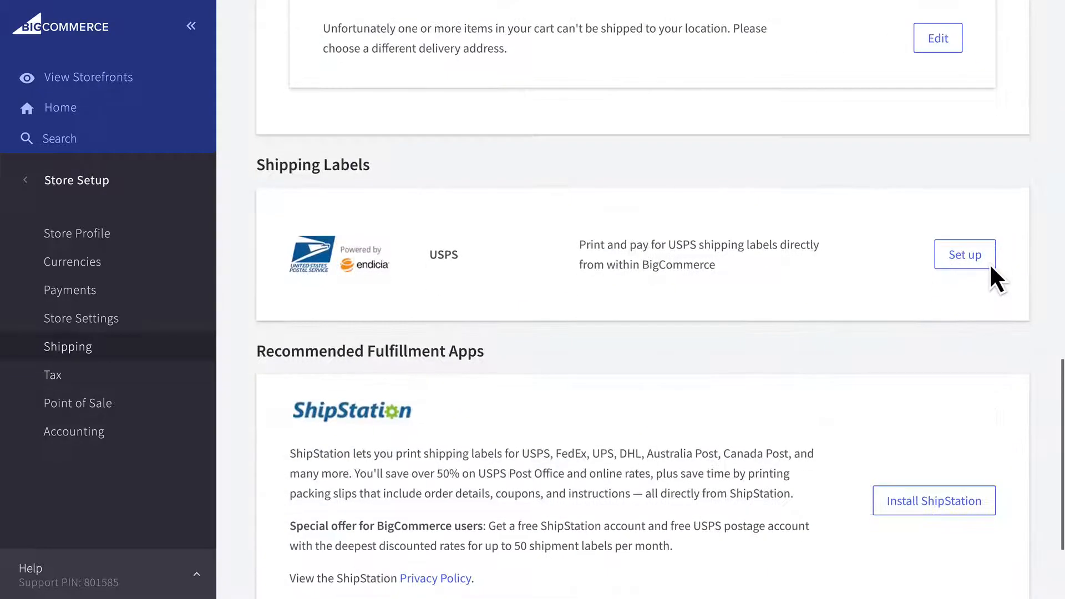
# Step: Review the Online Payment Methods list under Payments, then move on to Tax settings
pyautogui.click(68, 290)
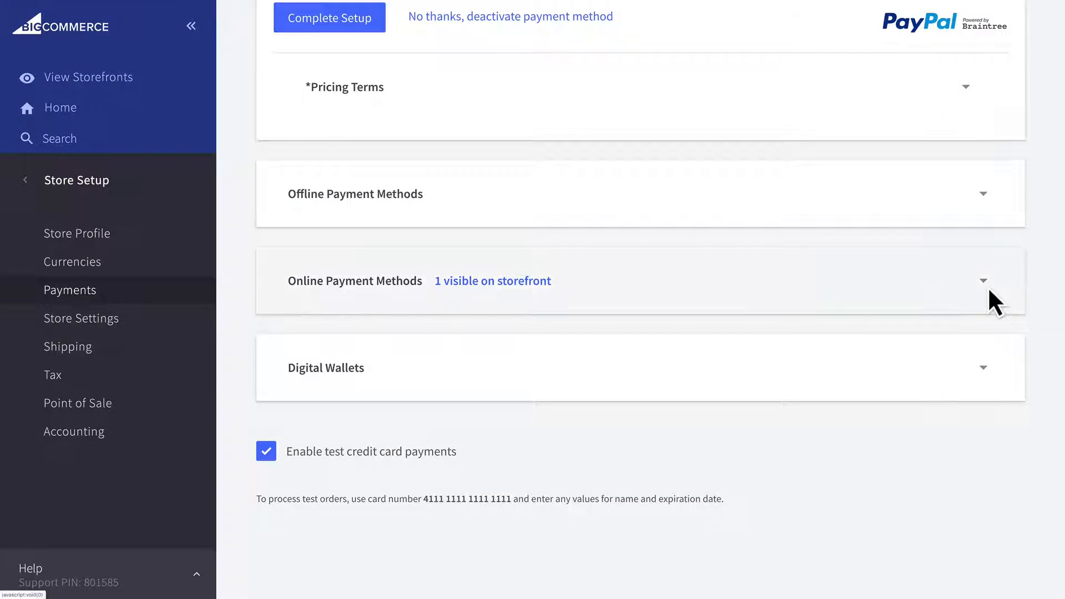
pyautogui.click(982, 281)
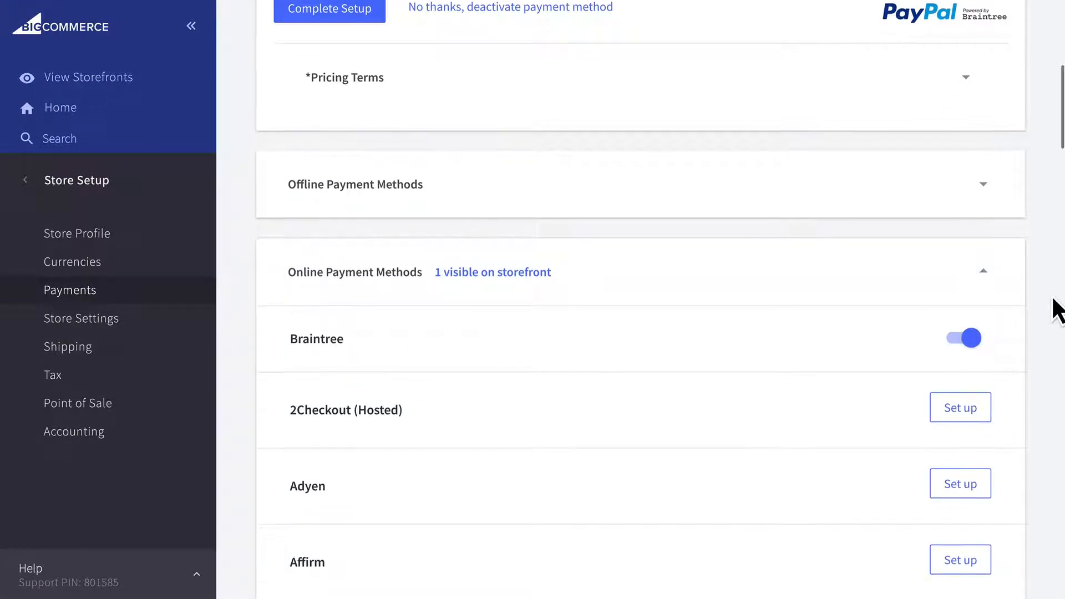
pyautogui.scroll(-3)
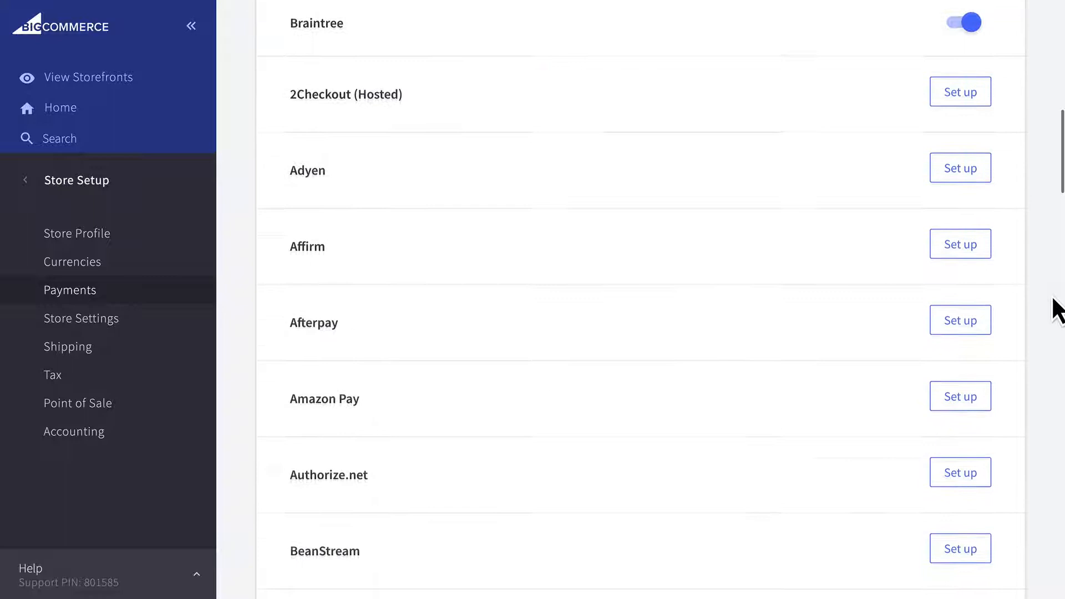
pyautogui.click(52, 374)
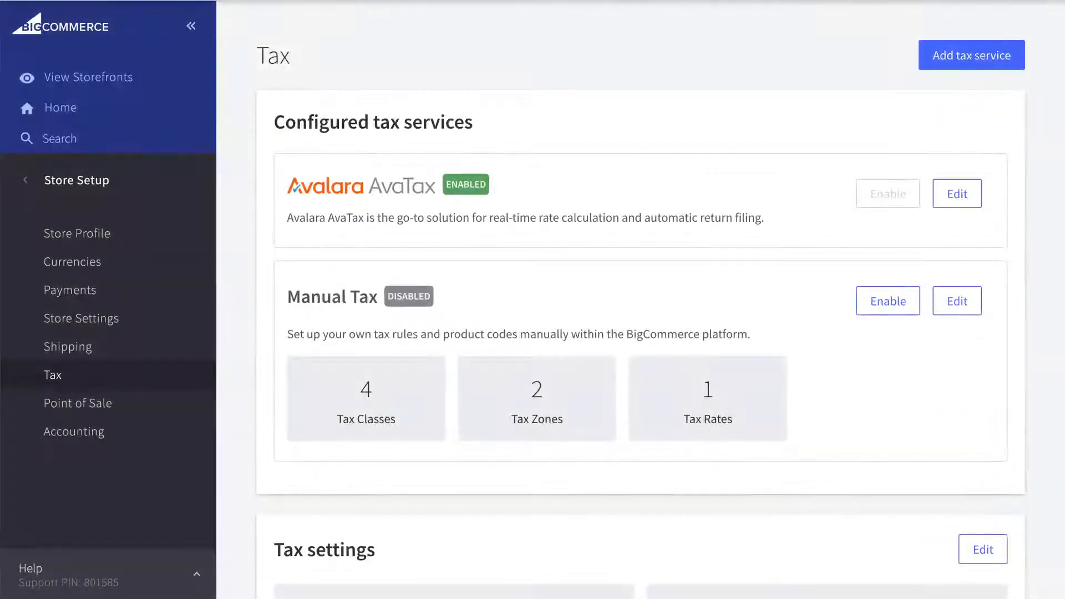
pyautogui.moveTo(984, 278)
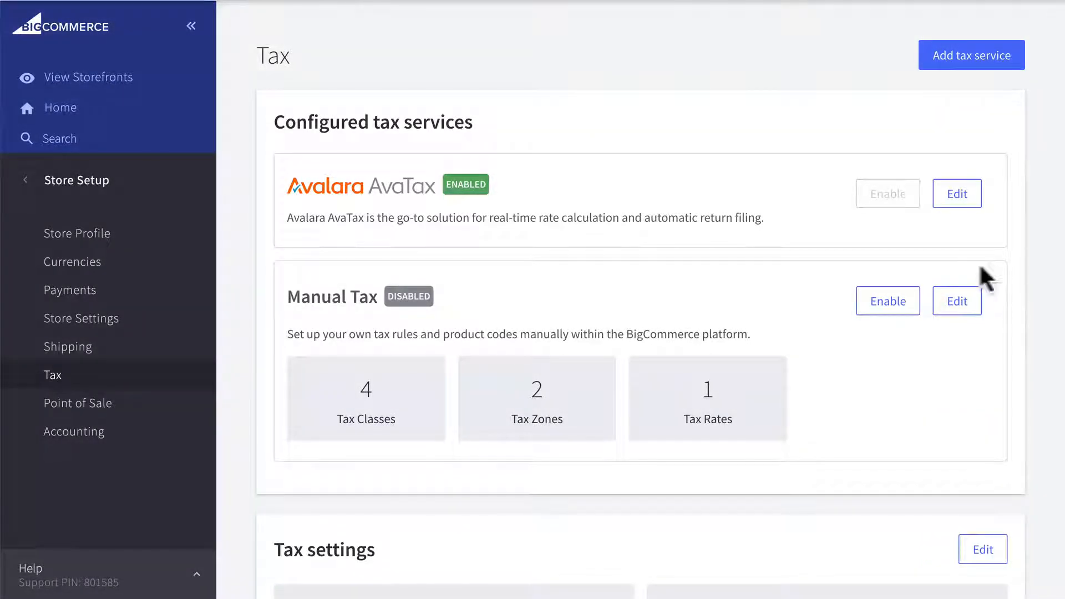
pyautogui.moveTo(339, 244)
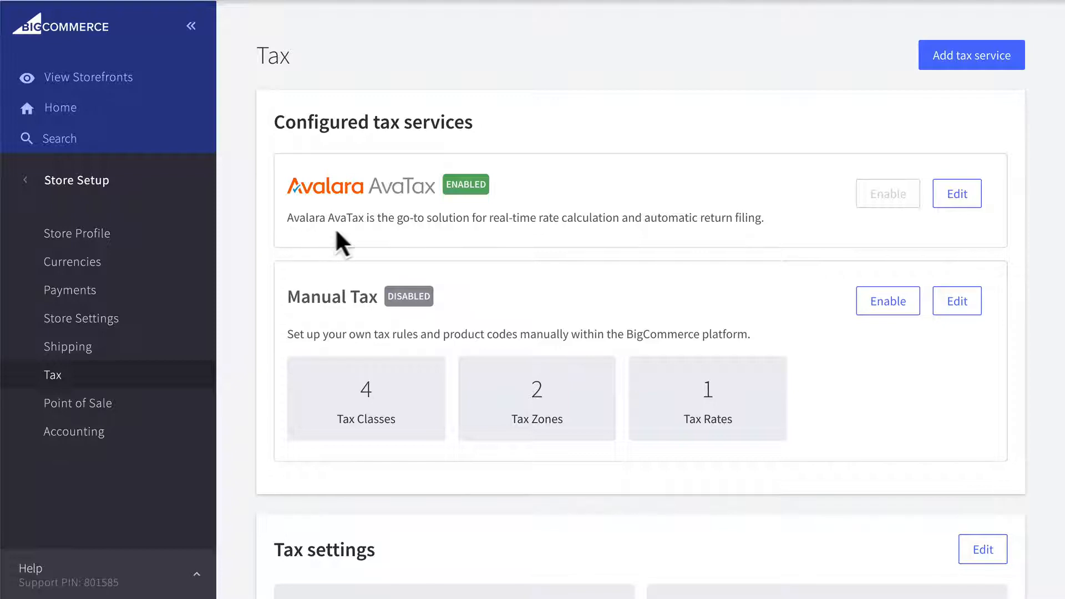
pyautogui.moveTo(771, 245)
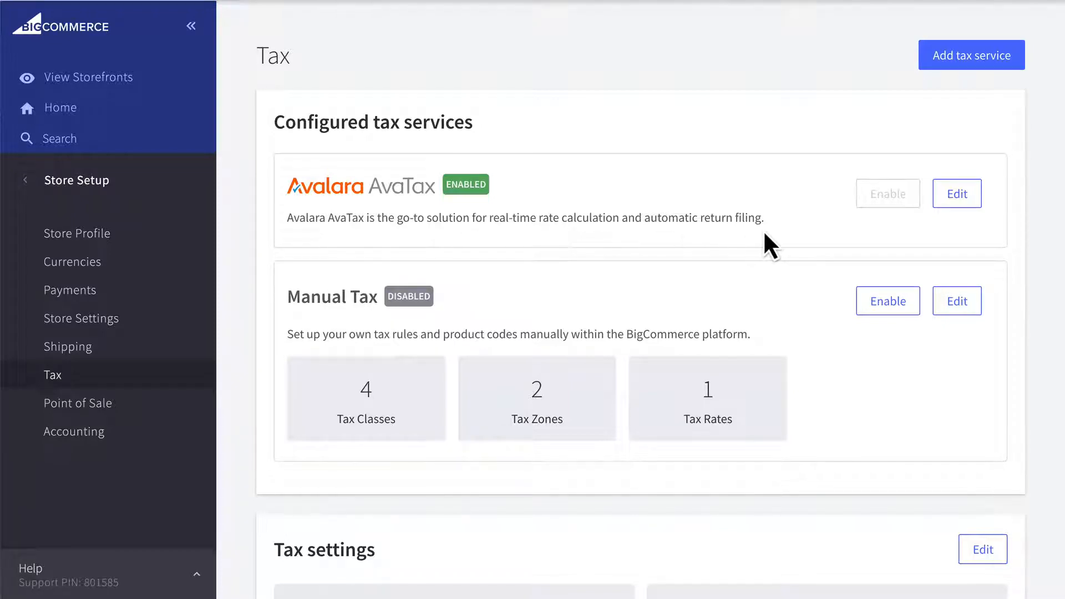
pyautogui.moveTo(297, 319)
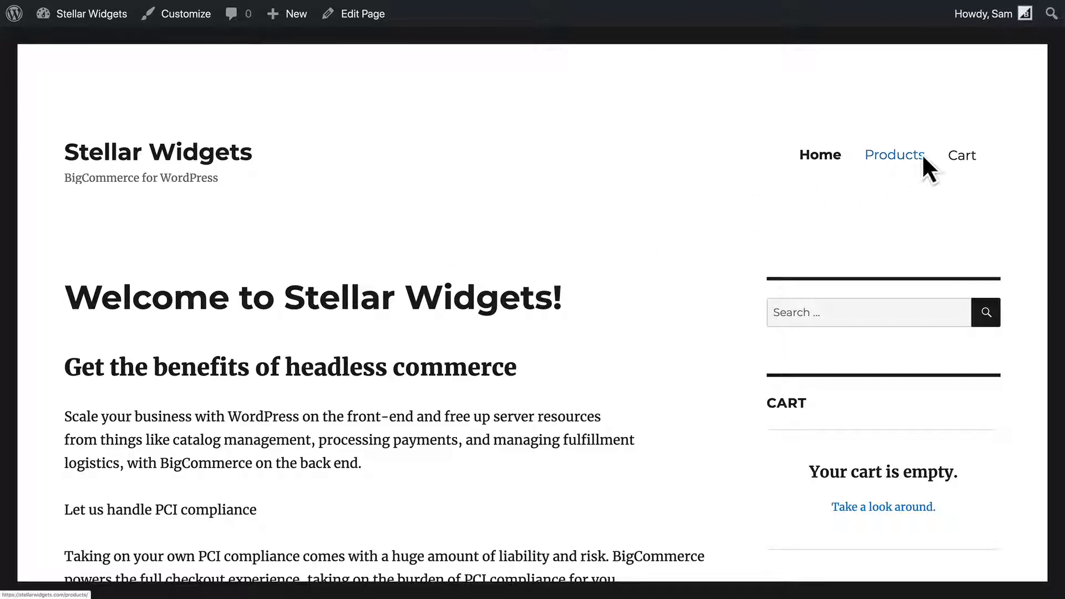
# Step: Browse the storefront catalogue to the Vintage Tee product page
pyautogui.click(895, 156)
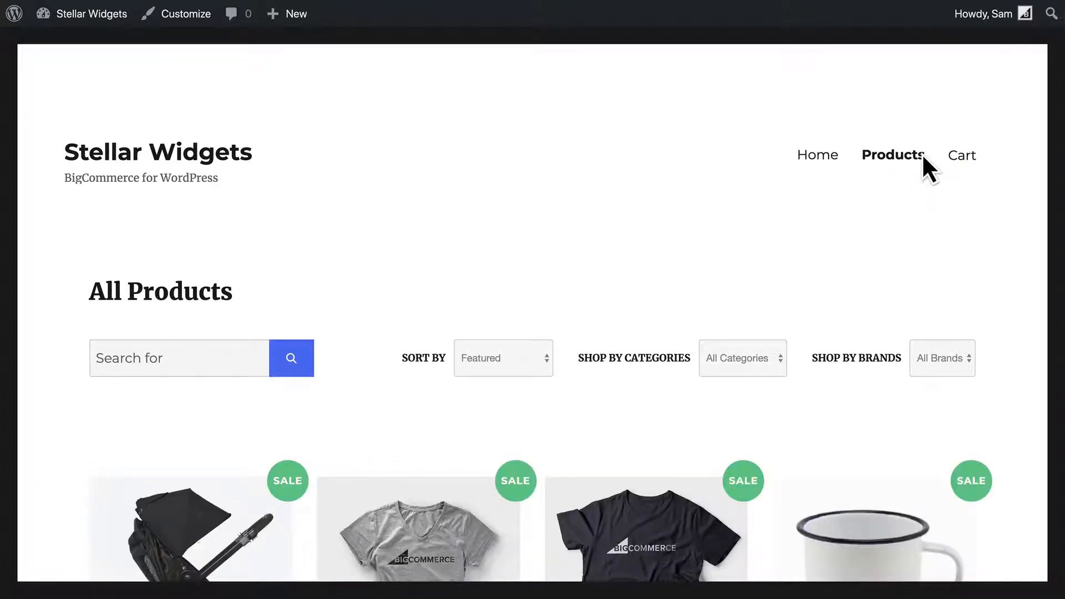
pyautogui.scroll(-3)
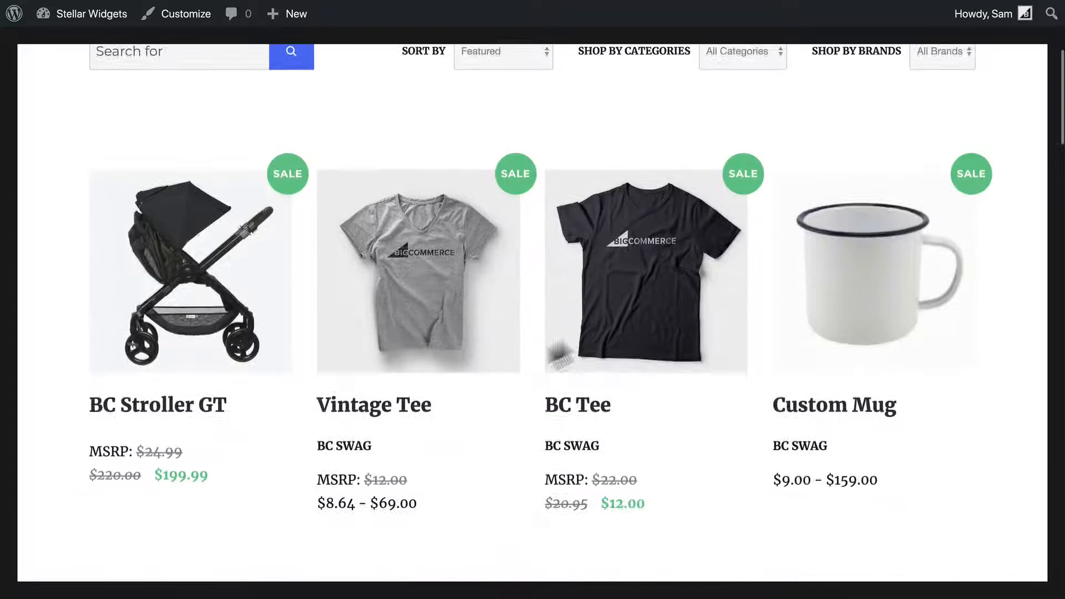
pyautogui.click(419, 271)
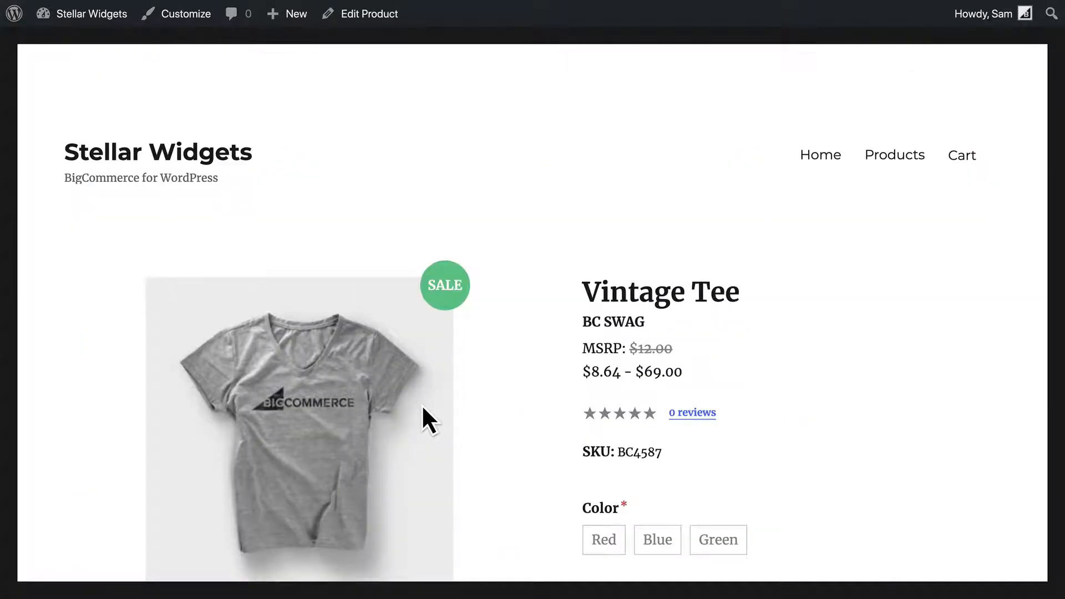
pyautogui.scroll(-3)
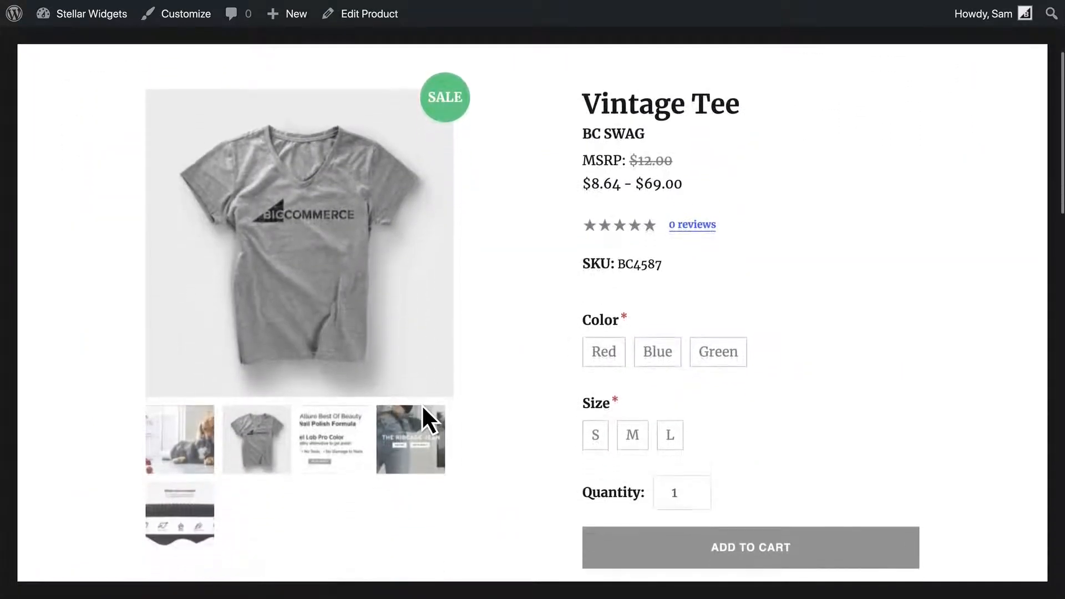
# Step: Add a Green, size S Vintage Tee to the cart
pyautogui.click(718, 352)
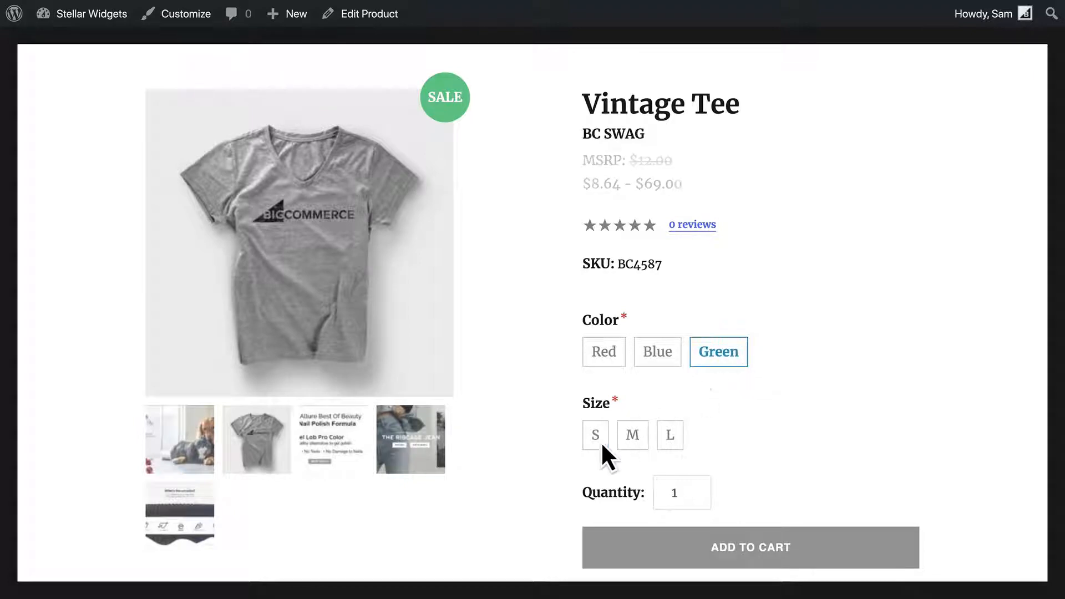
pyautogui.click(595, 435)
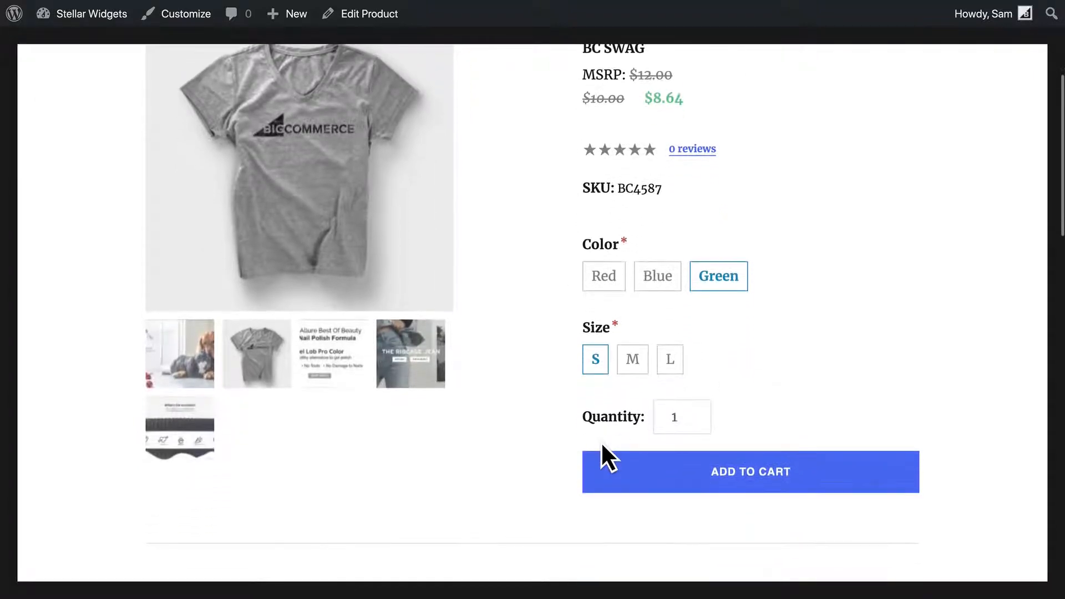
pyautogui.click(750, 472)
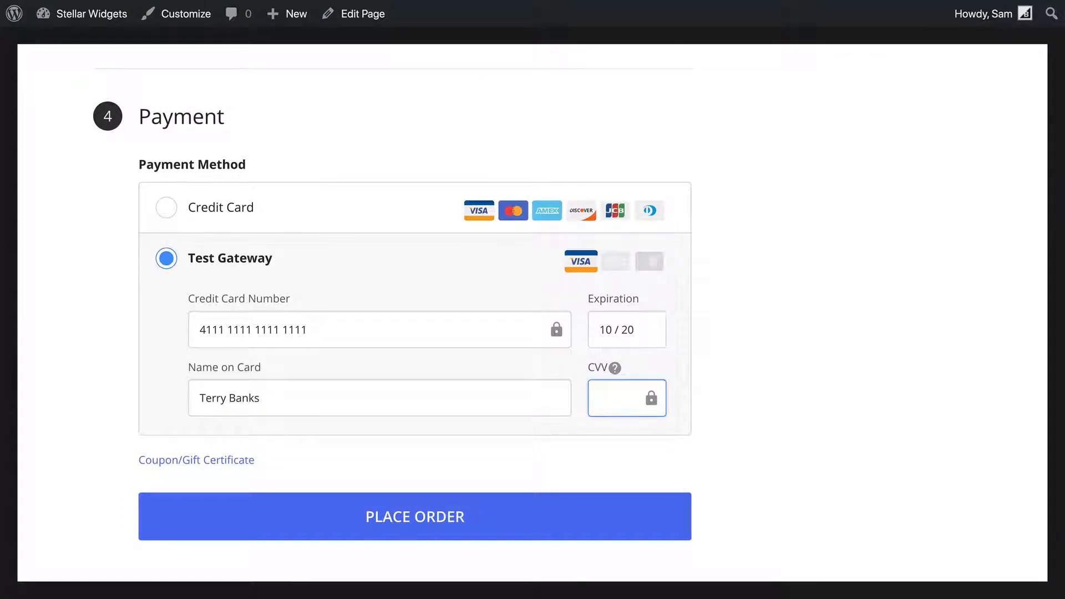
# Step: Enter the test gateway card details (CVV 306) and place the order
pyautogui.write('306')
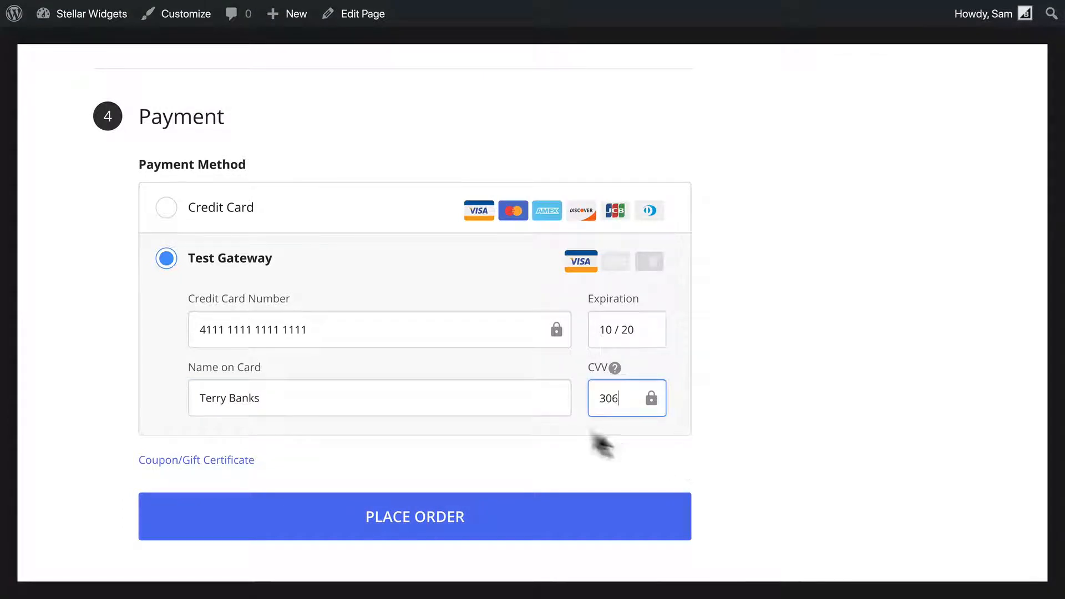
pyautogui.moveTo(206, 349)
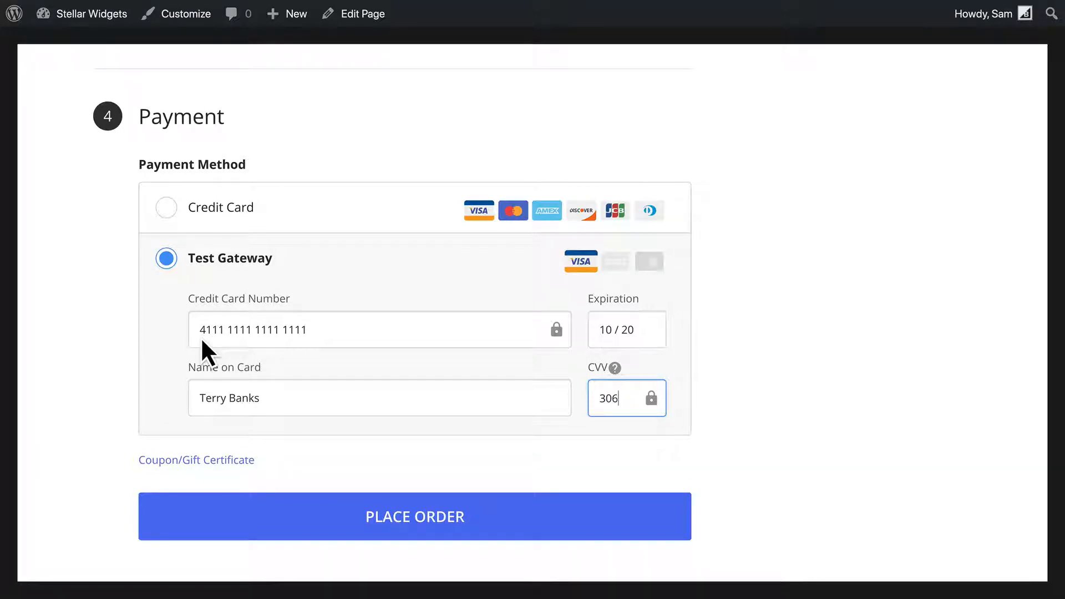
pyautogui.moveTo(268, 210)
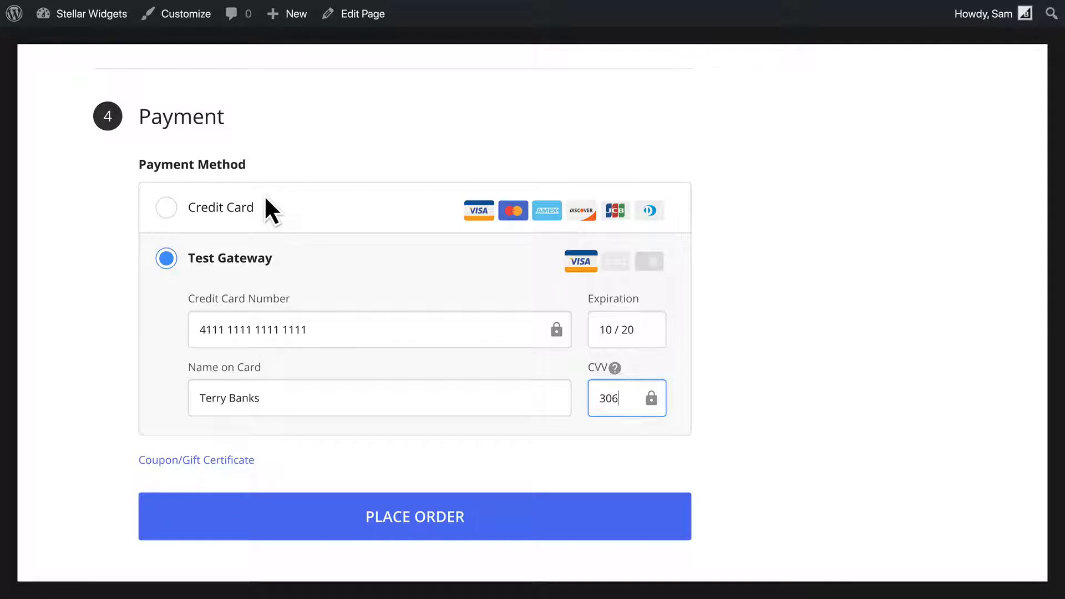
pyautogui.moveTo(300, 256)
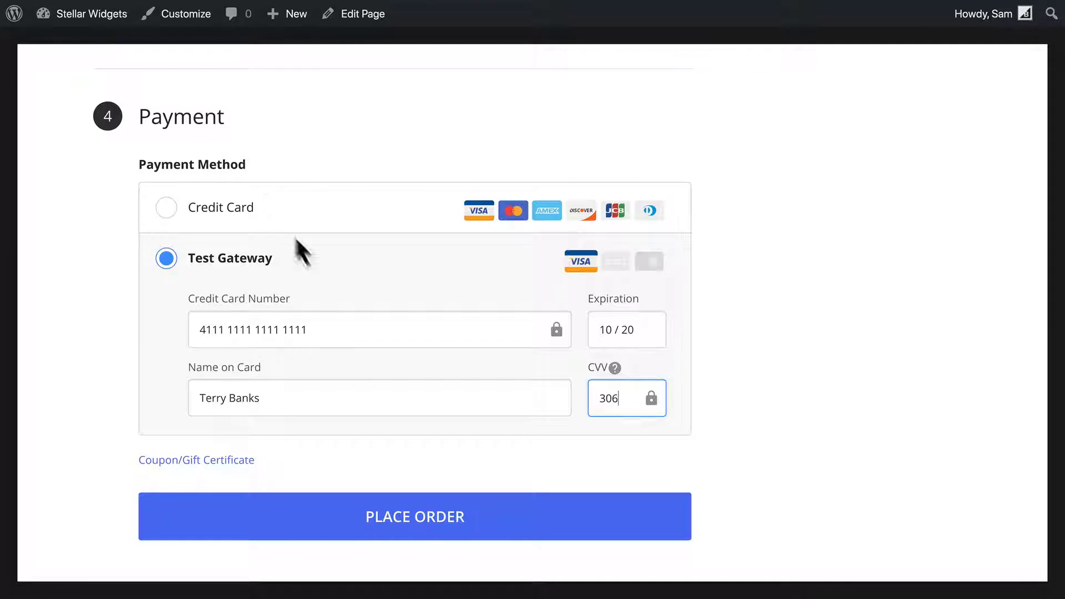
pyautogui.click(414, 516)
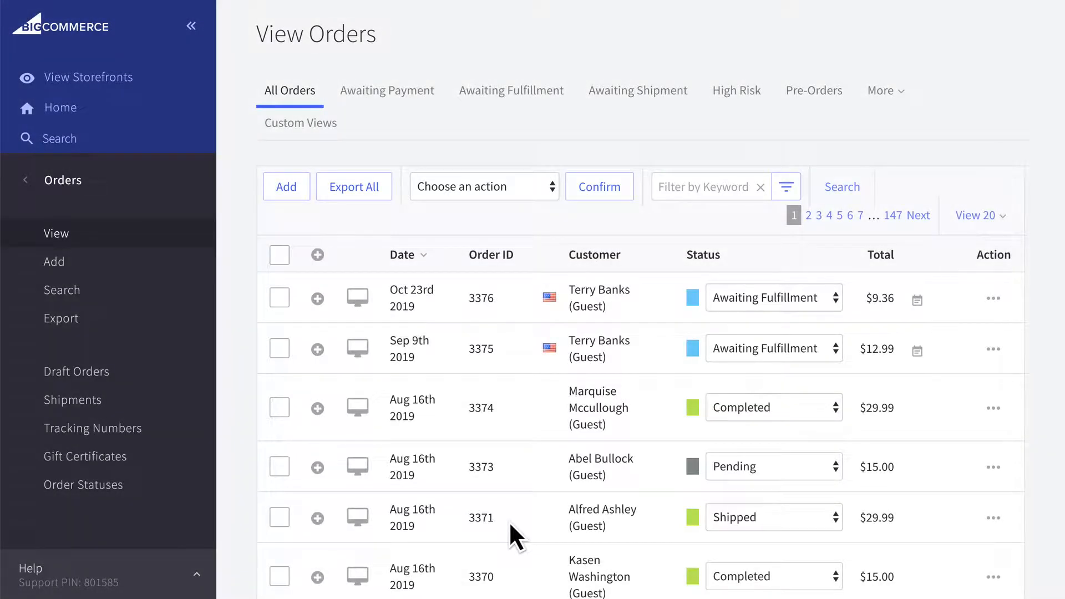
pyautogui.moveTo(809, 332)
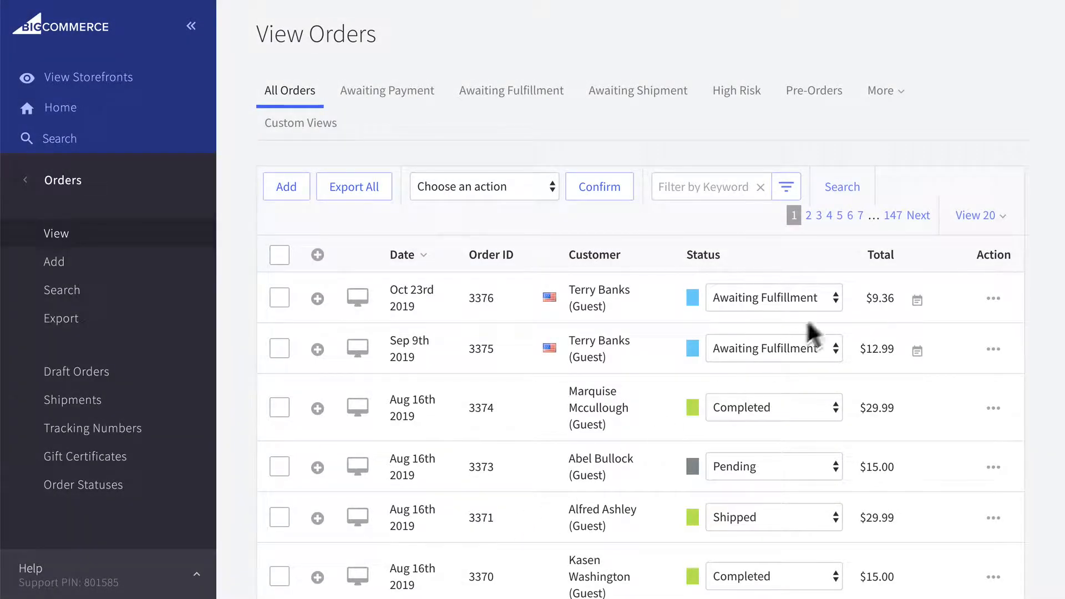
pyautogui.moveTo(833, 320)
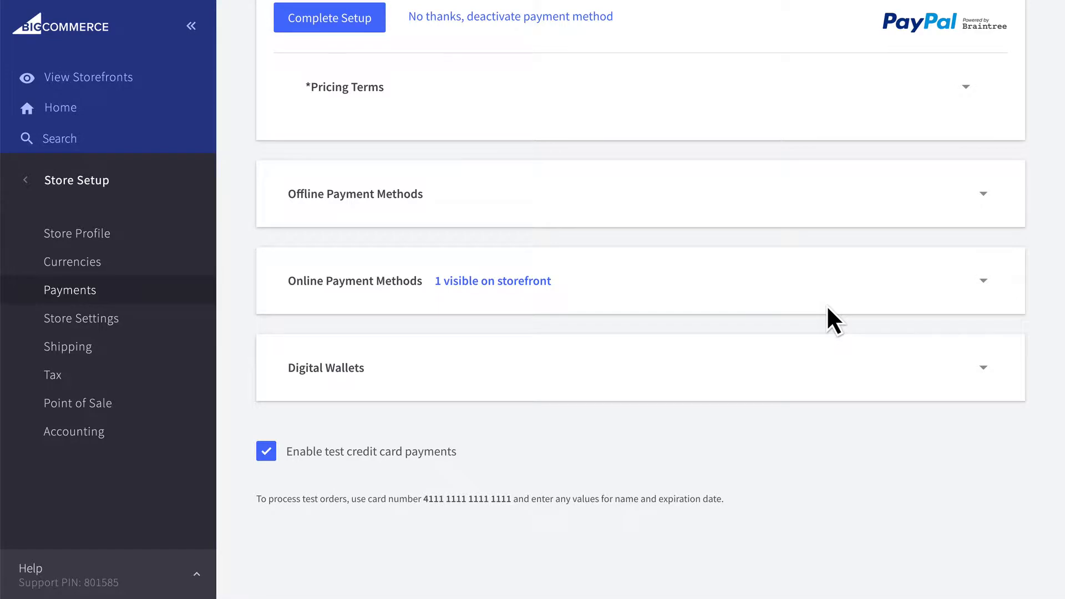
# Step: Uncheck 'Enable test credit card payments' on the Payments settings page
pyautogui.click(266, 450)
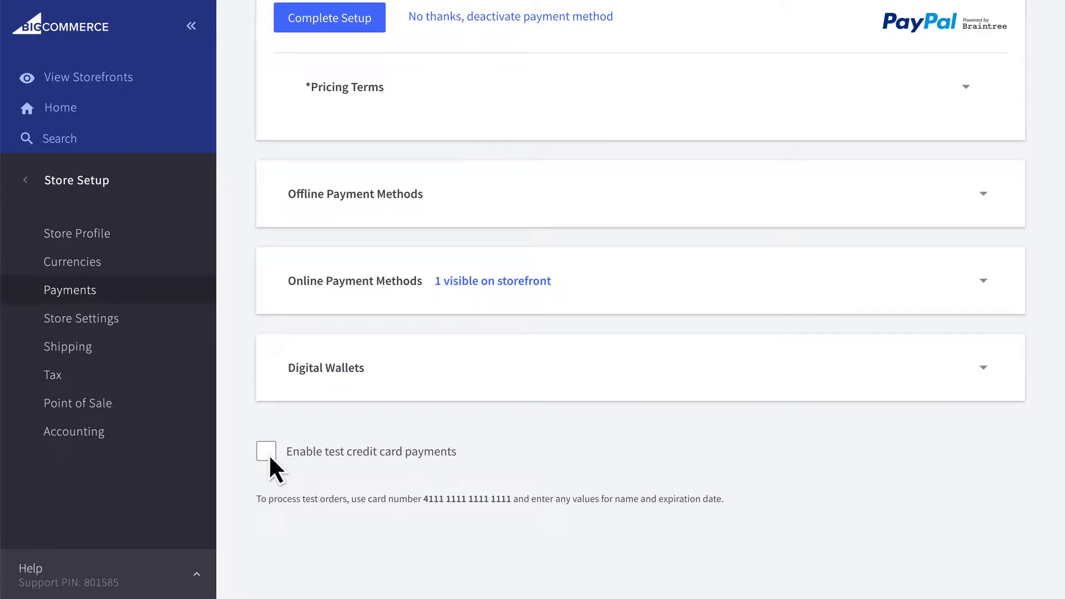